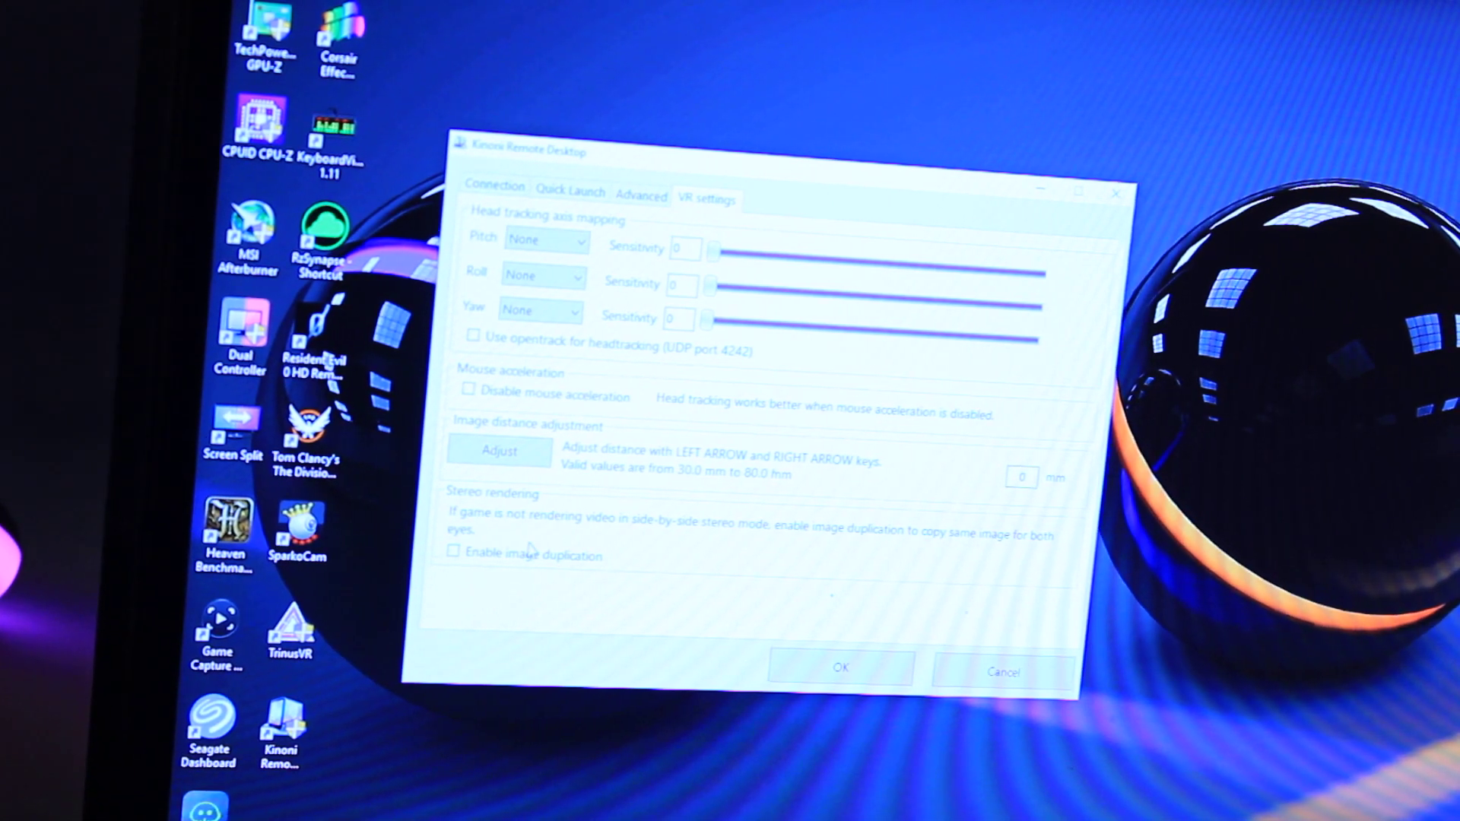
Step: Start the Kinoni Remote Desktop service from the Advanced settings
{"action": "left_click", "coordinate": [642, 193]}
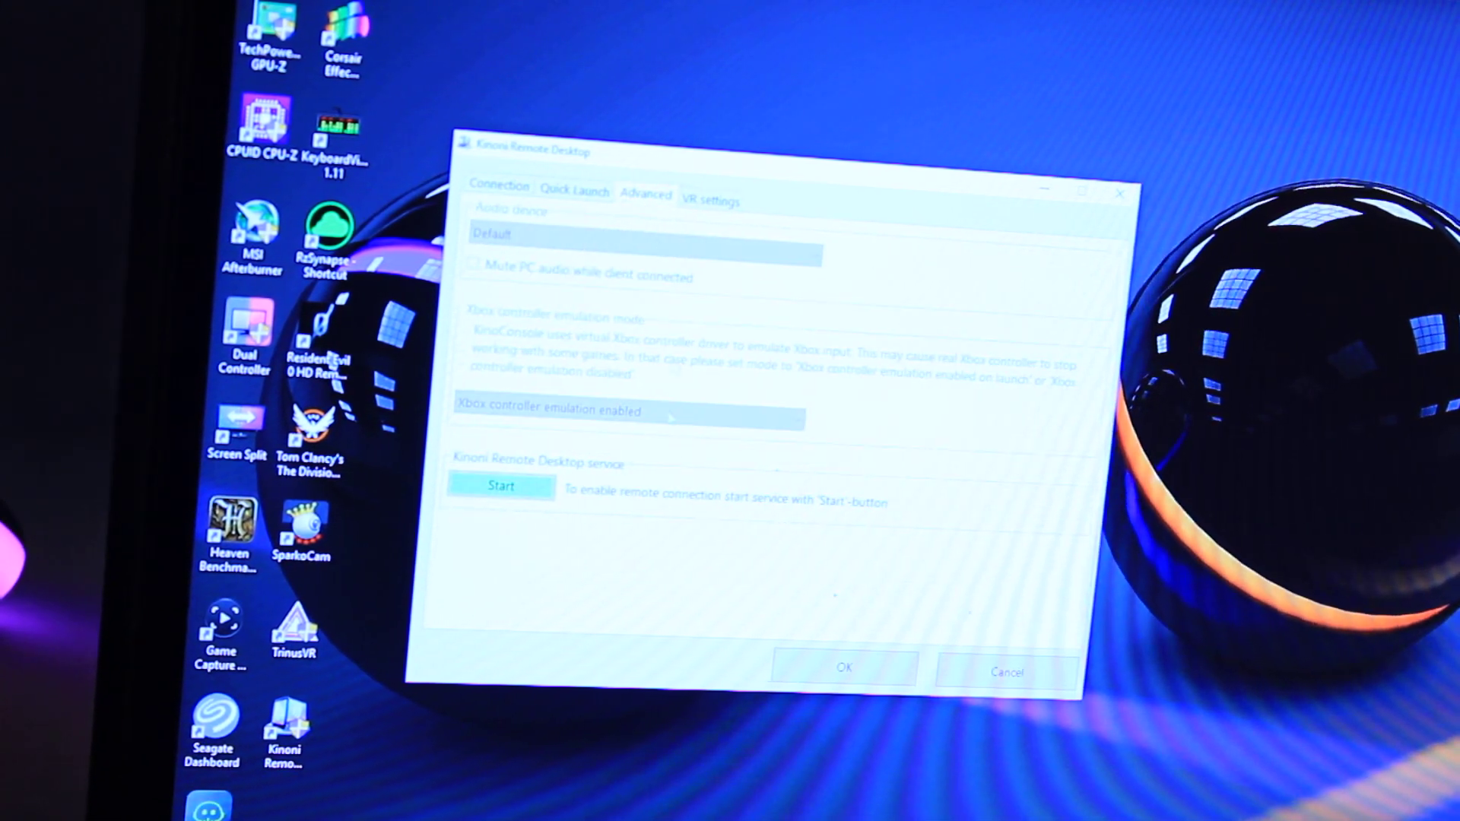
{"action": "left_click", "coordinate": [500, 485]}
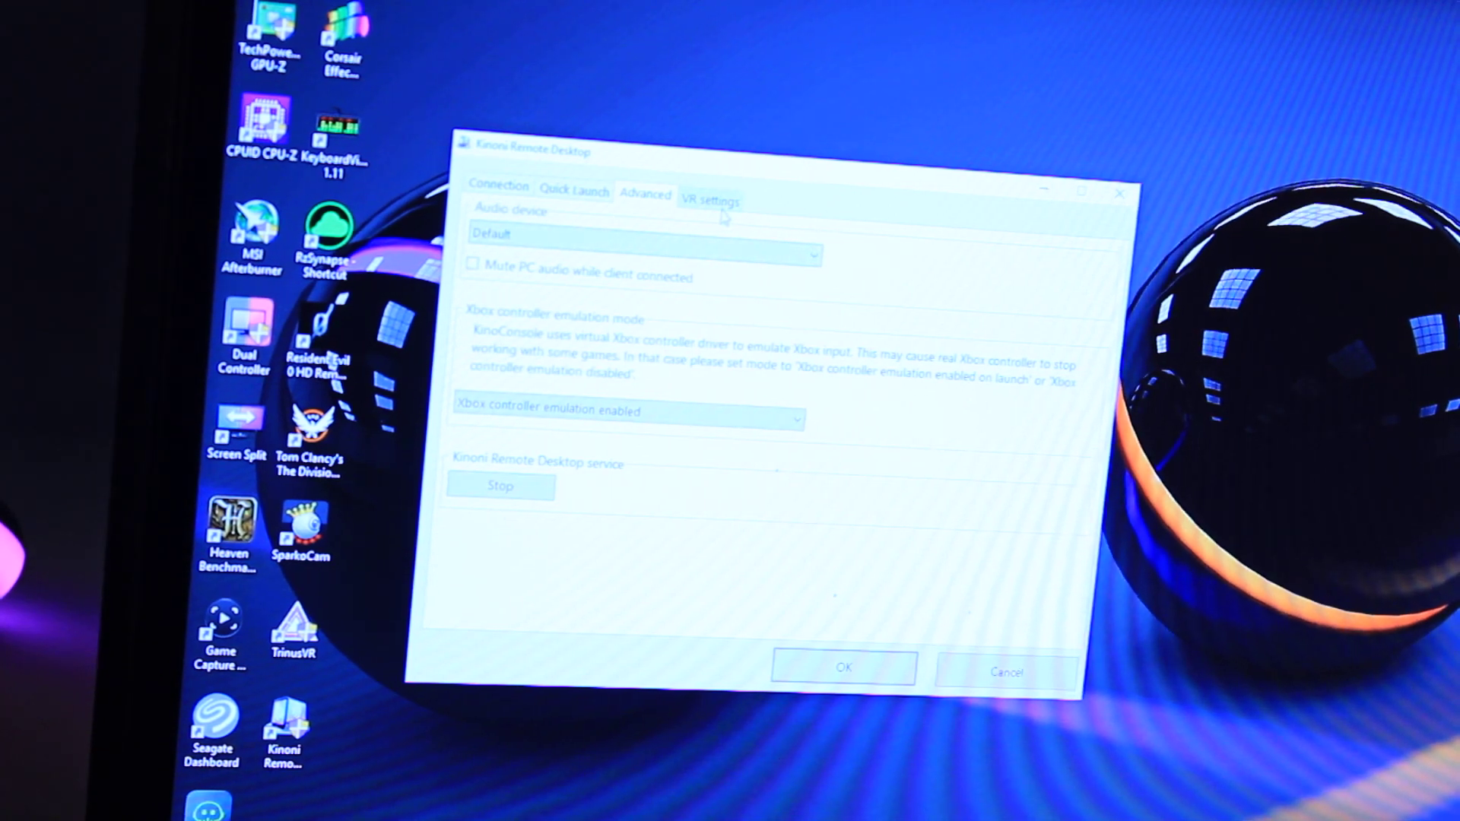
Step: Enable image duplication and map head-tracking pitch to Mouse X and yaw to Mouse Y
{"action": "left_click", "coordinate": [710, 197]}
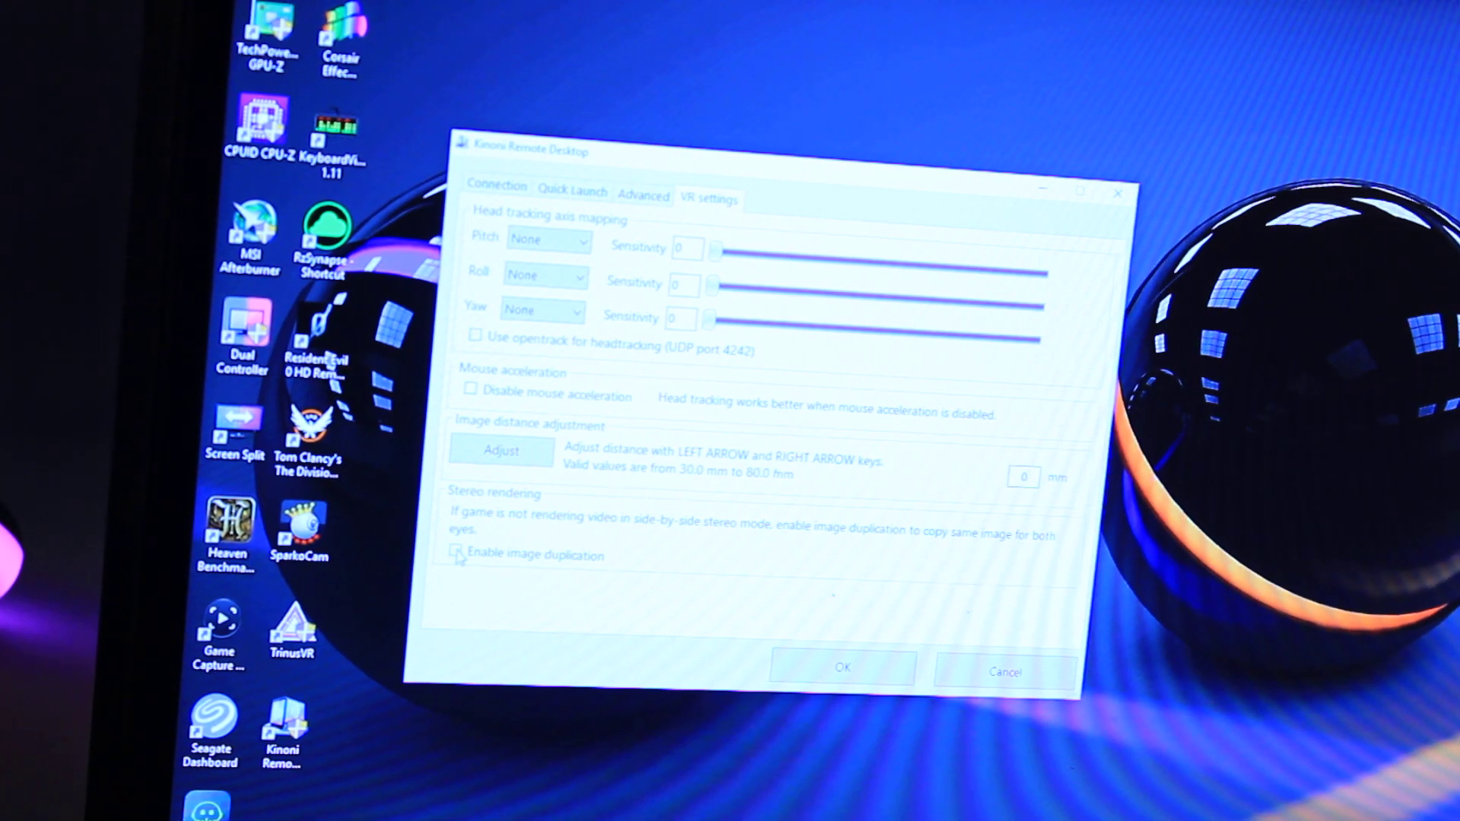
{"action": "left_click", "coordinate": [456, 554]}
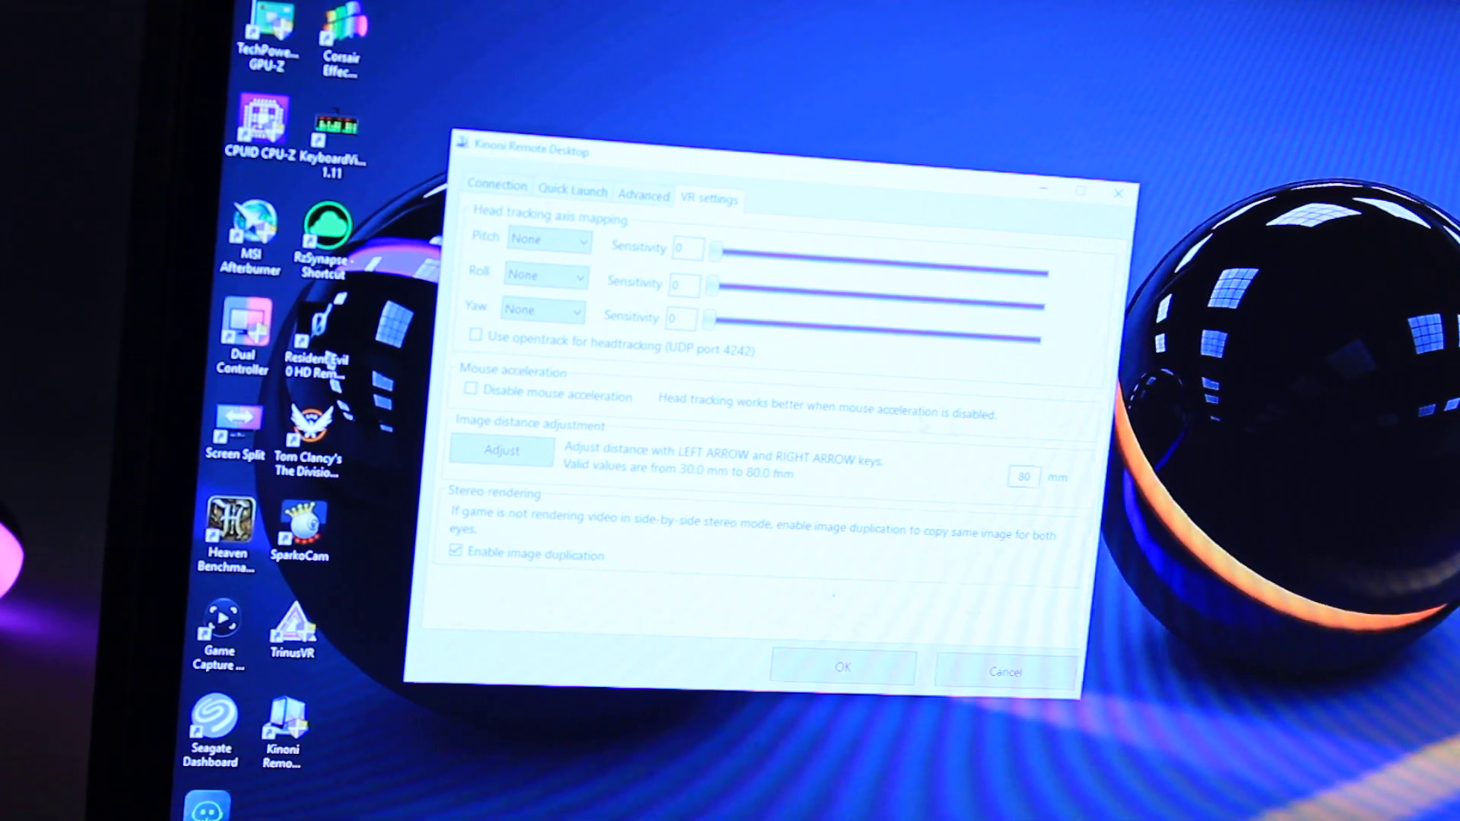
{"action": "left_click", "coordinate": [549, 239]}
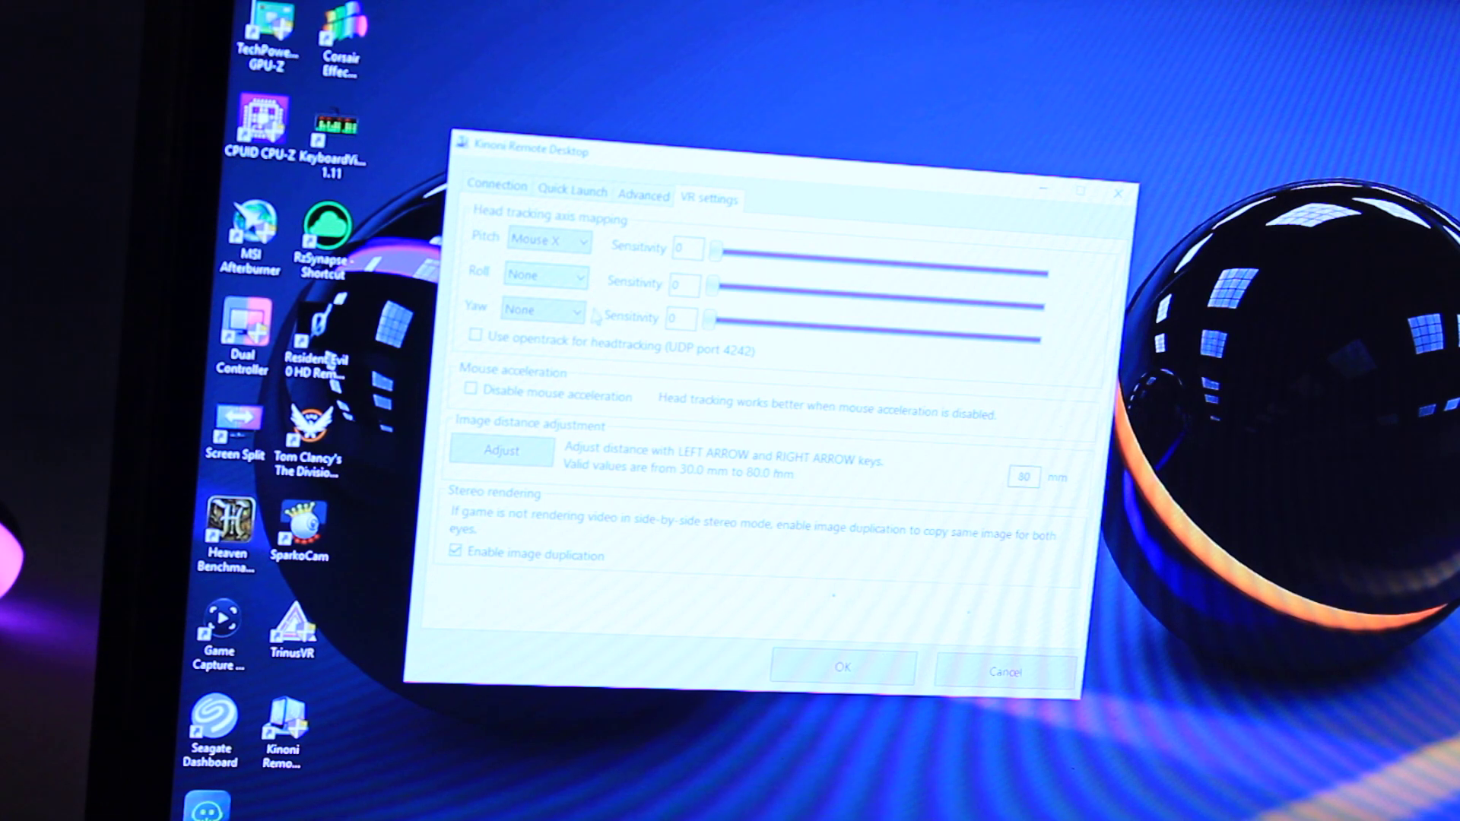
{"action": "left_click", "coordinate": [540, 308]}
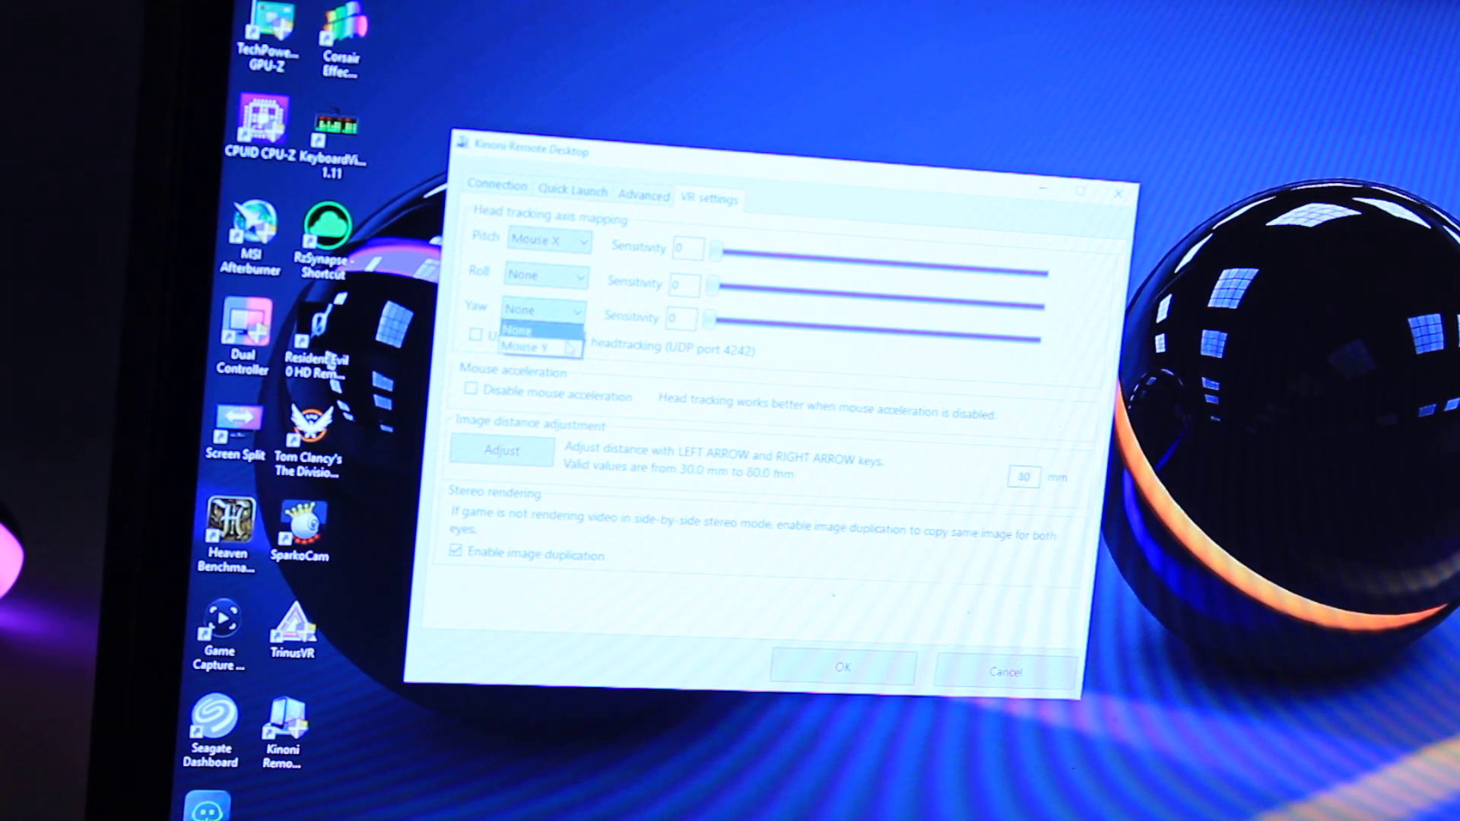
{"action": "left_click", "coordinate": [531, 347]}
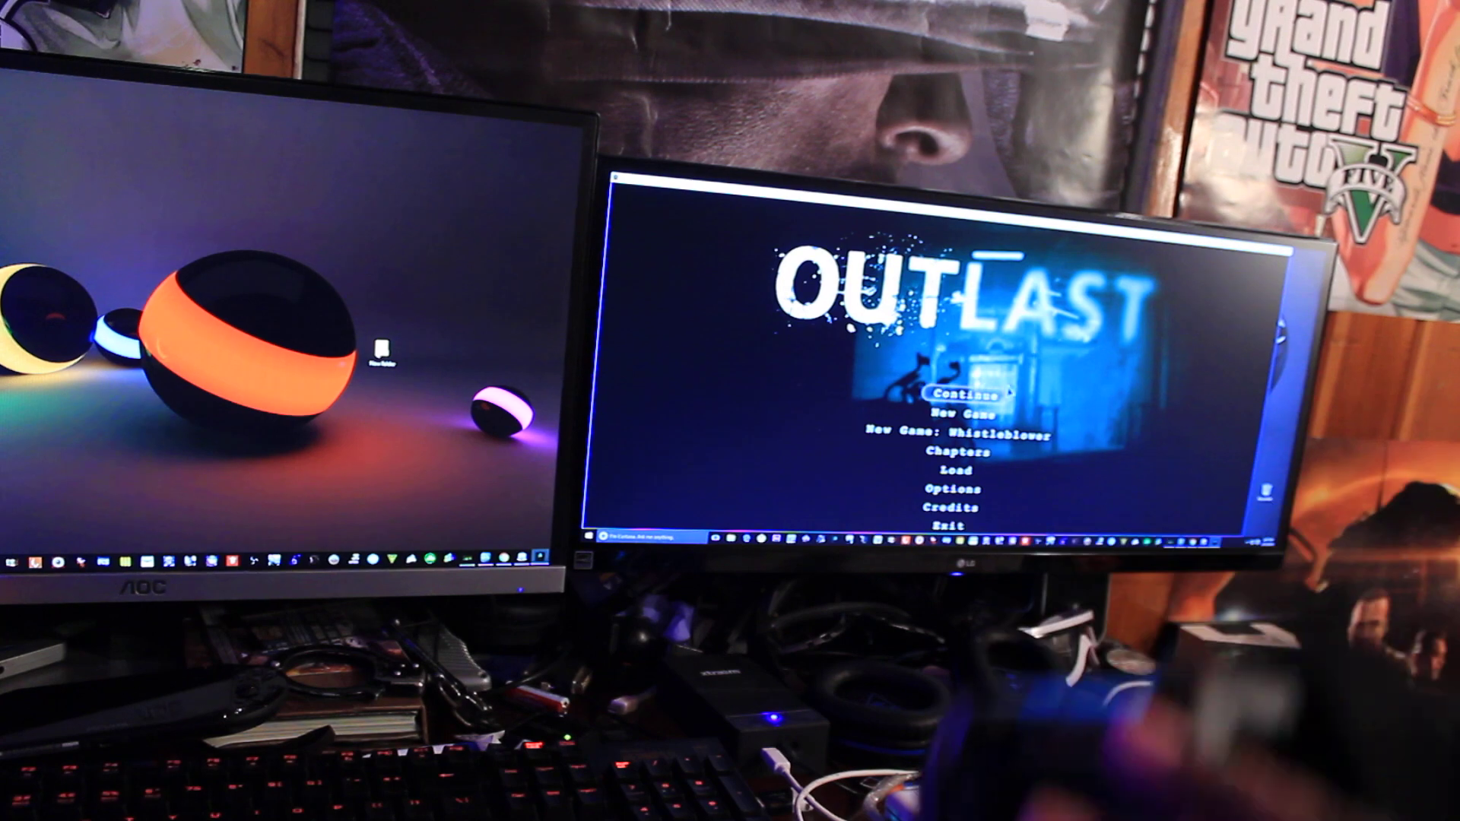
Step: Continue the saved game, then show the Graphics options with the resolution list expanded
{"action": "key", "text": "down"}
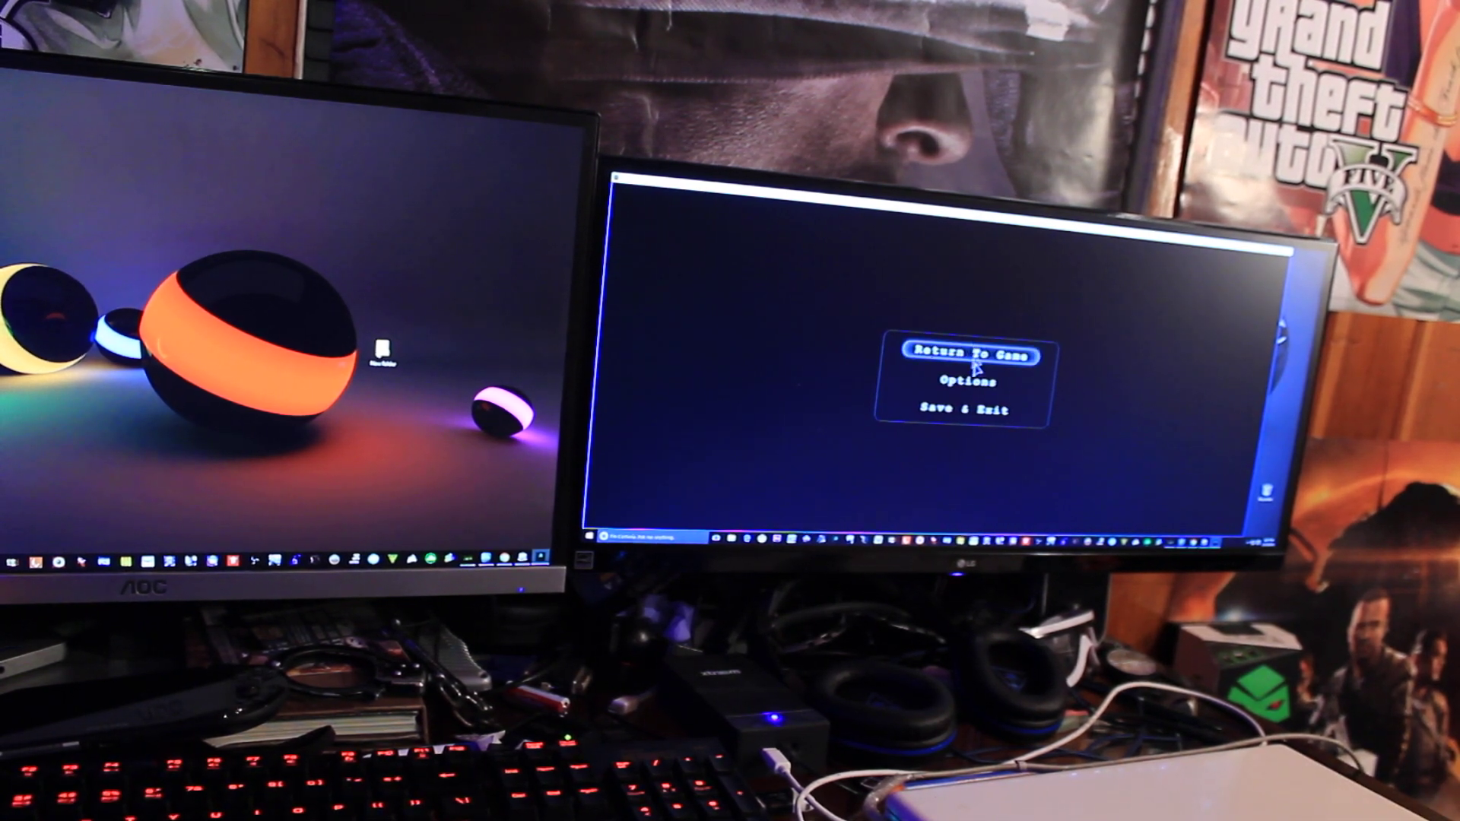
{"action": "left_click", "coordinate": [958, 381]}
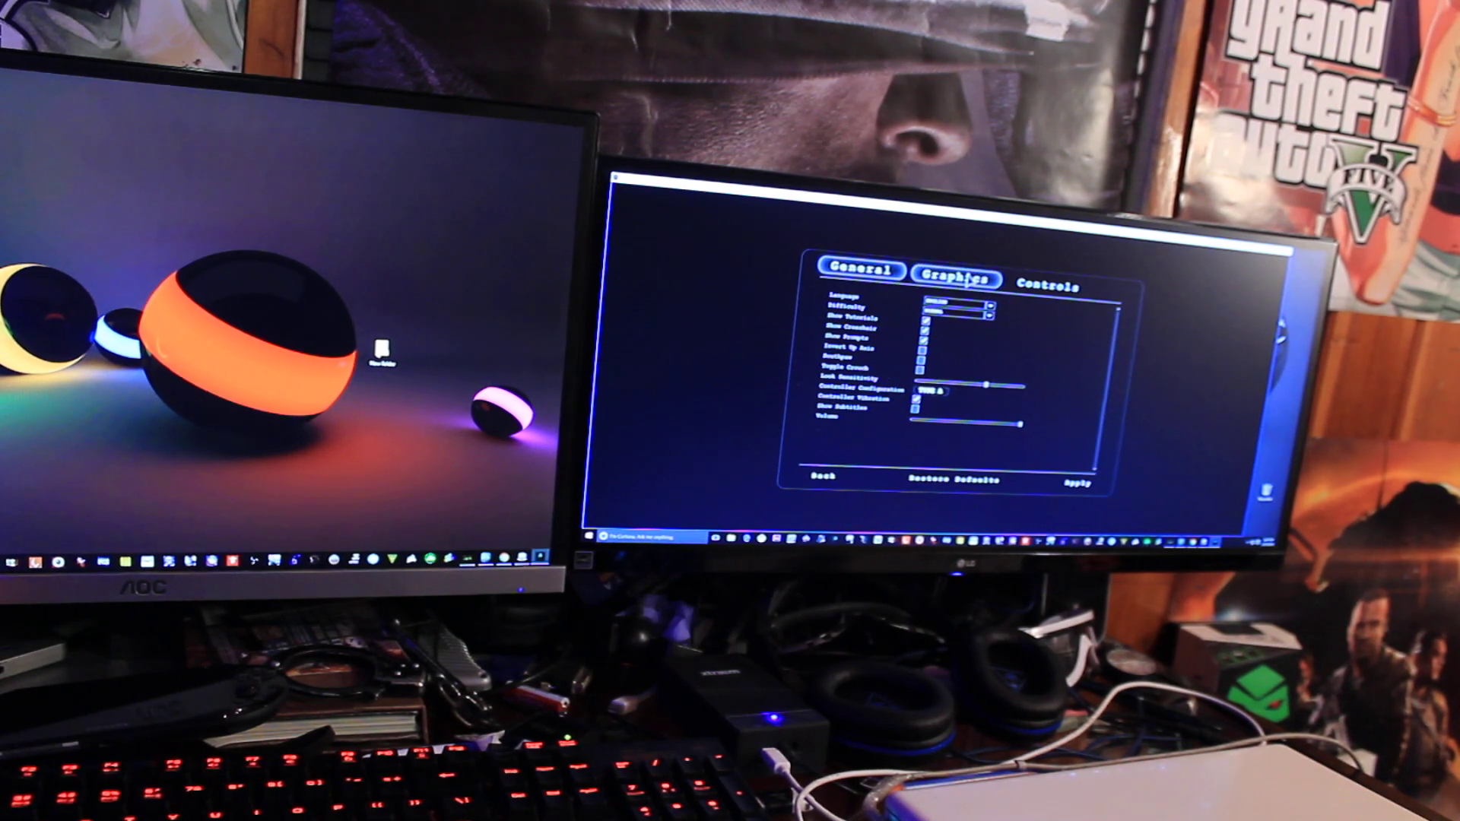
{"action": "left_click", "coordinate": [950, 281]}
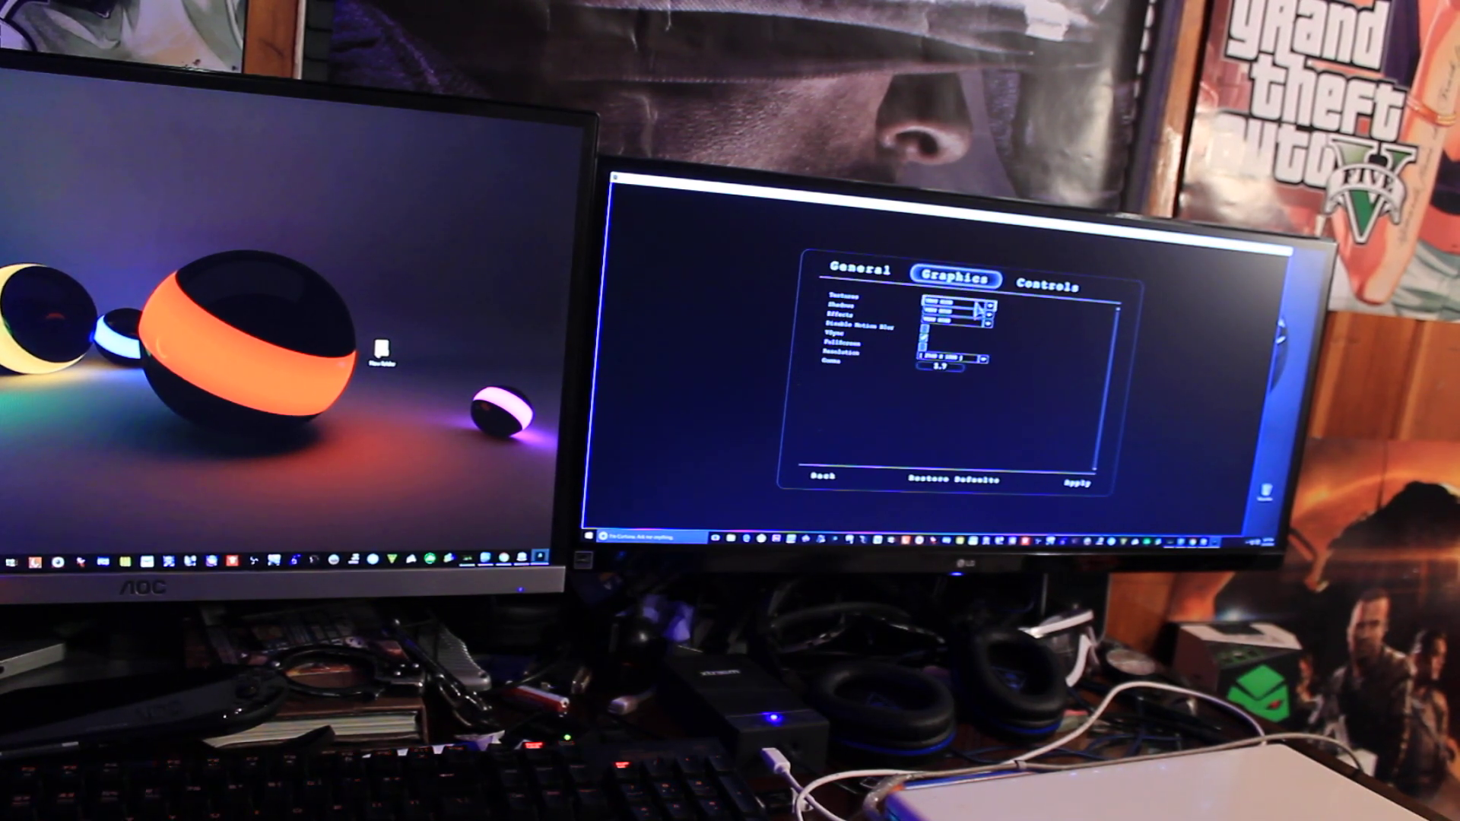
{"action": "left_click", "coordinate": [976, 362]}
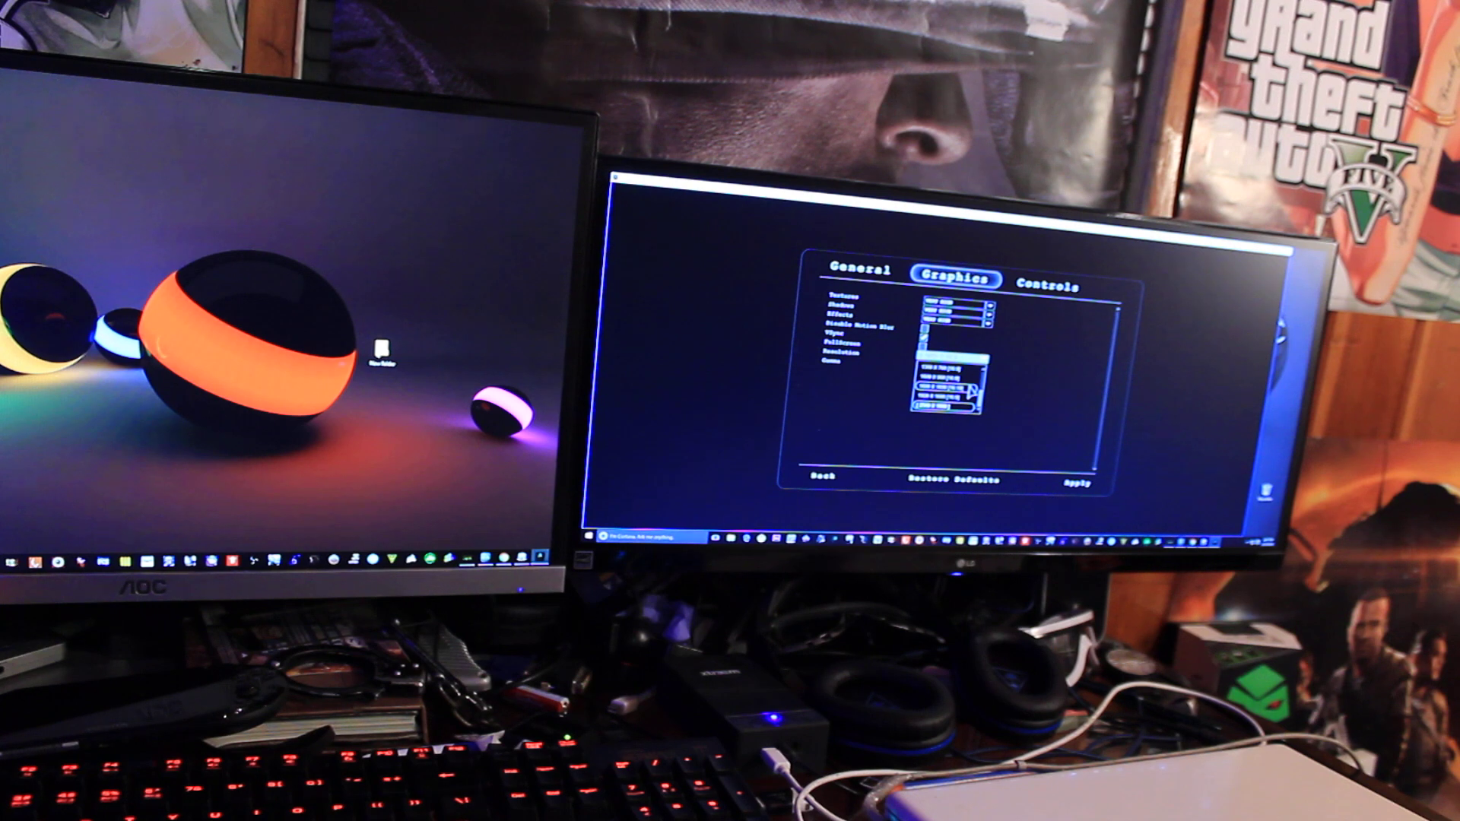